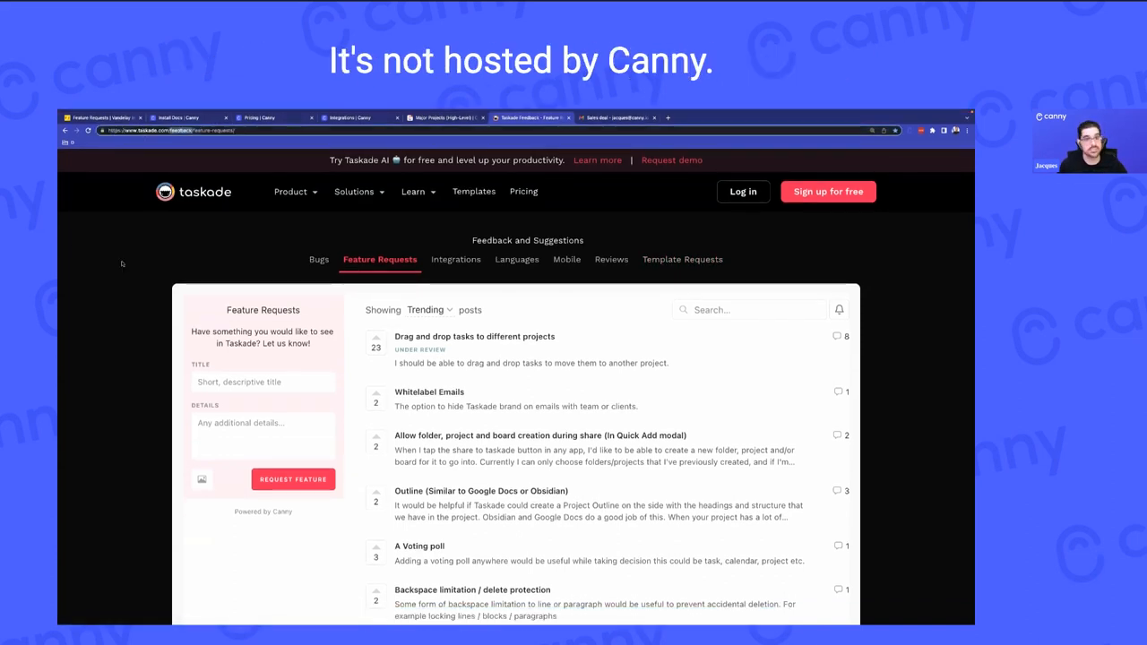
Show Taskade's Integrations feedback board, then switch to the Vandelay Industries feature-request board.
left_click(455, 259)
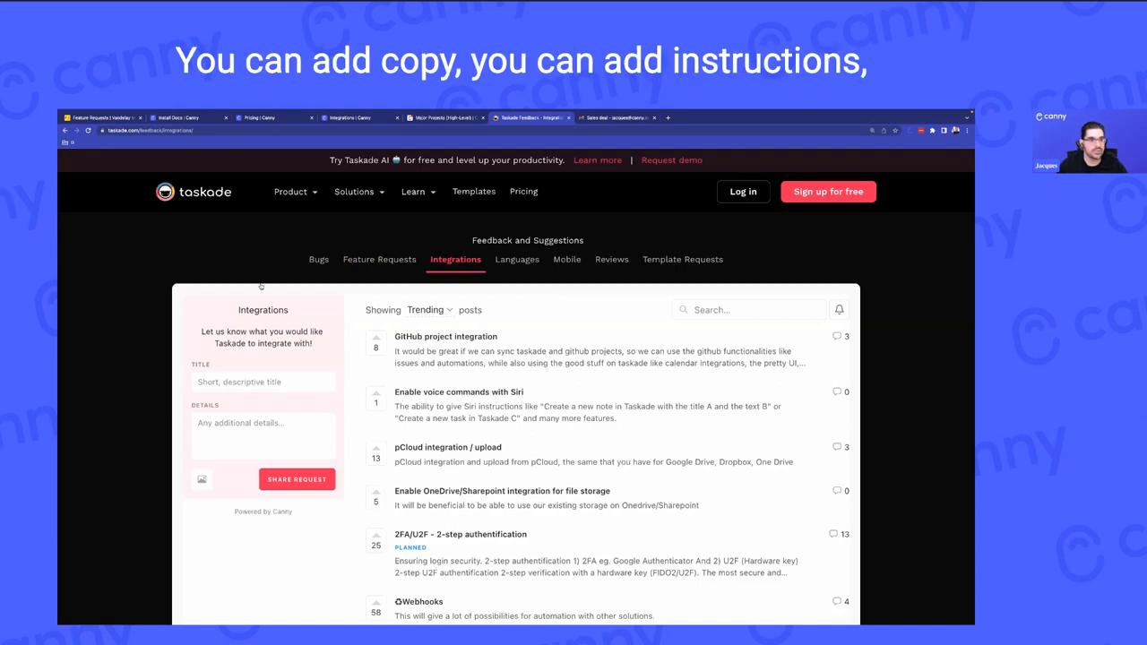
mouse_move(379, 259)
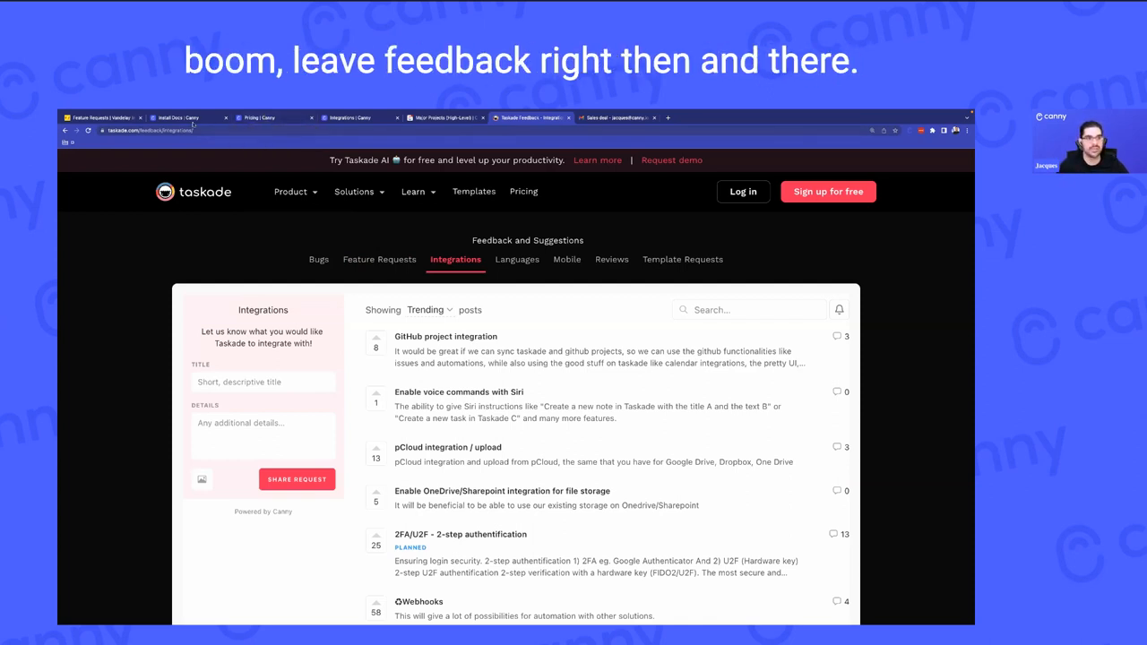
left_click(101, 117)
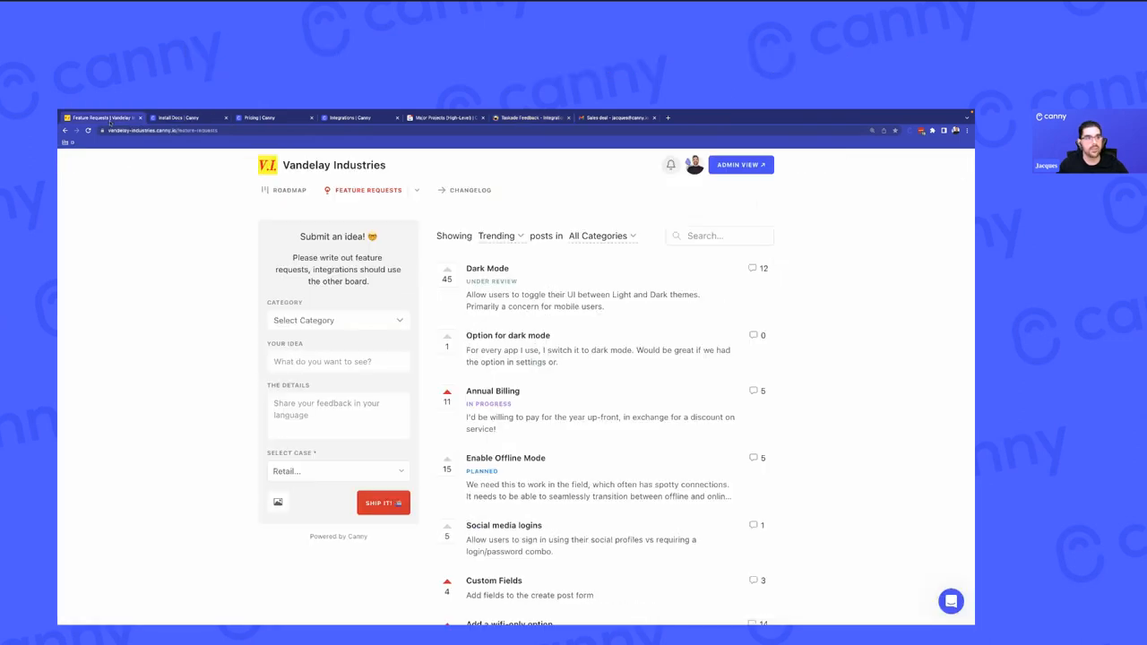
Show the Canny Docs Web Widget installation page with its embed code and URL-syncing setup.
left_click(179, 117)
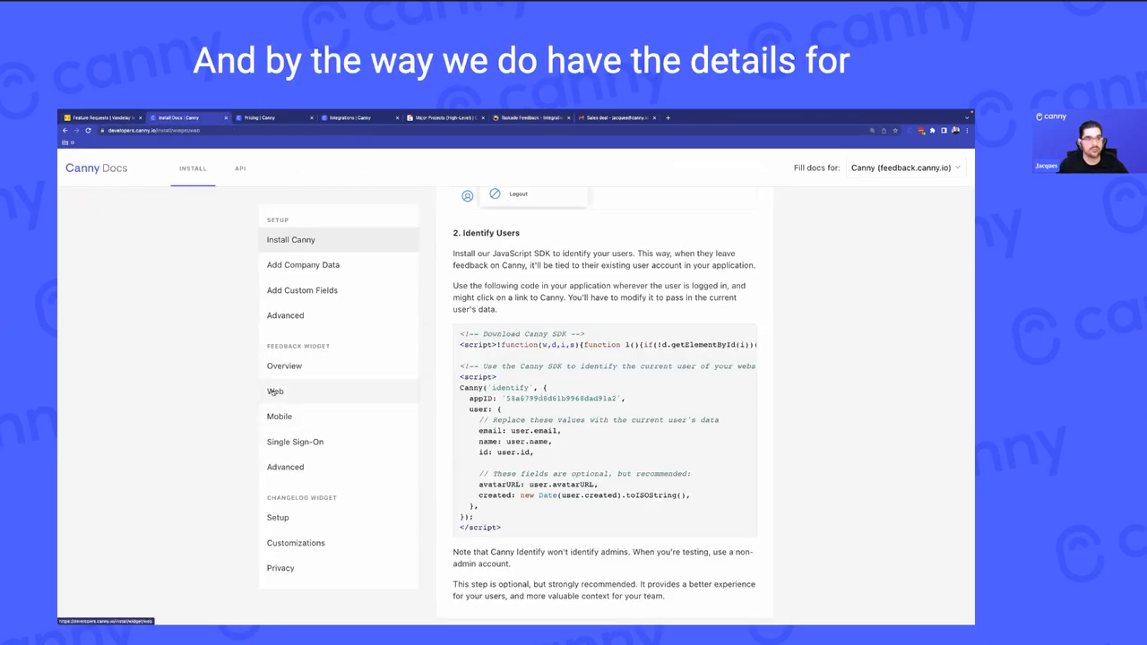
left_click(275, 392)
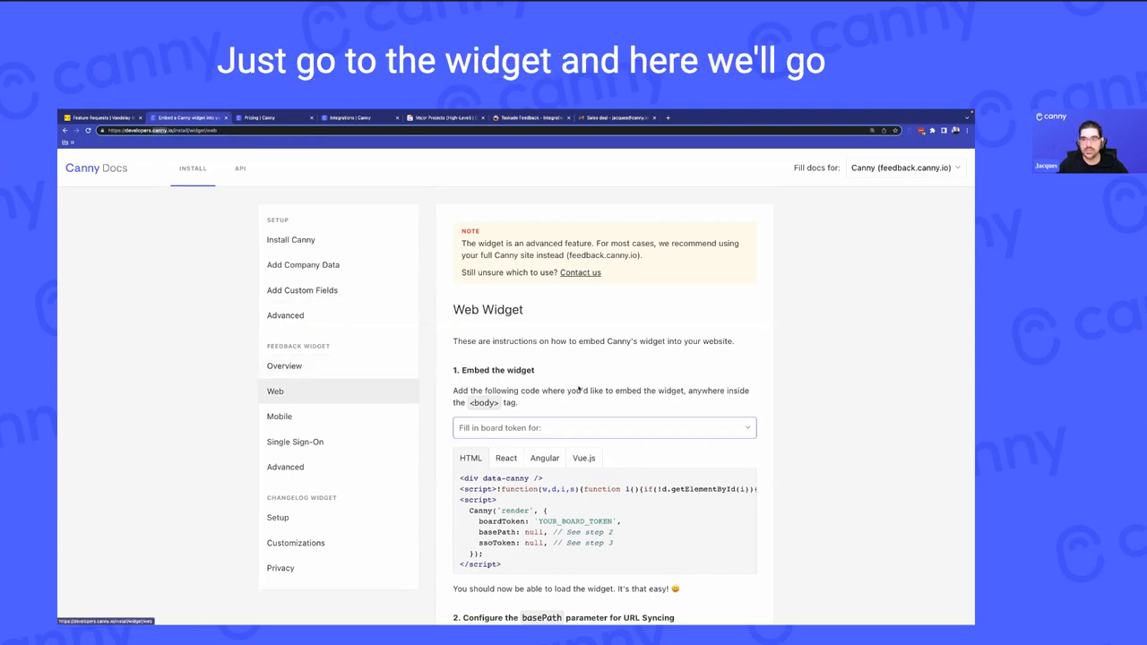
scroll("down", 3)
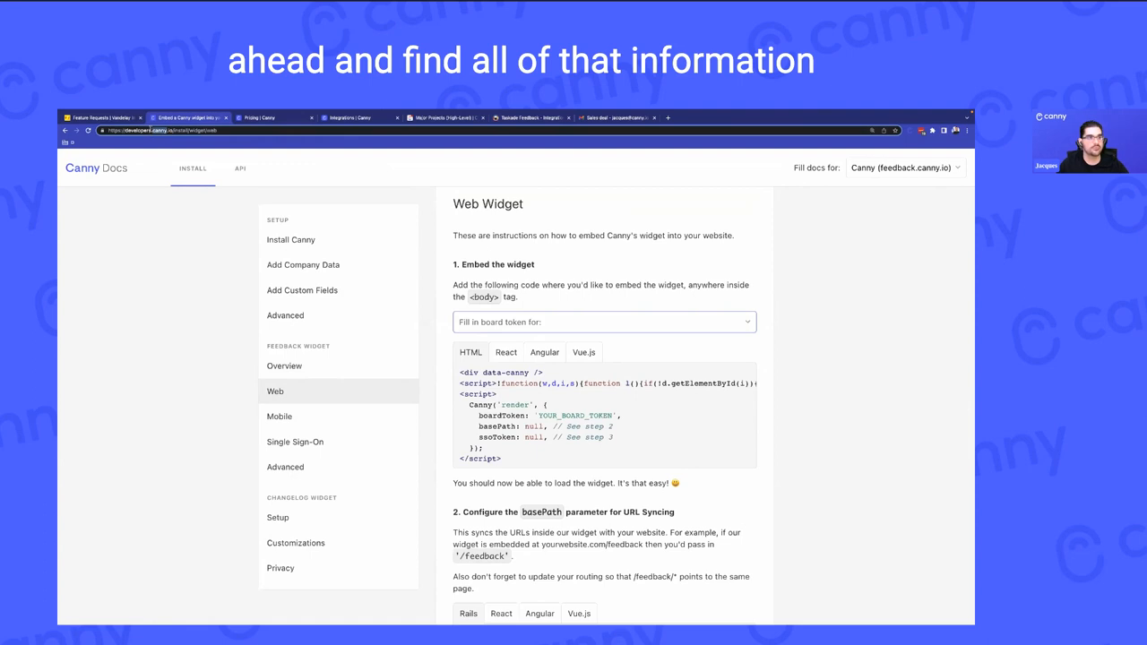